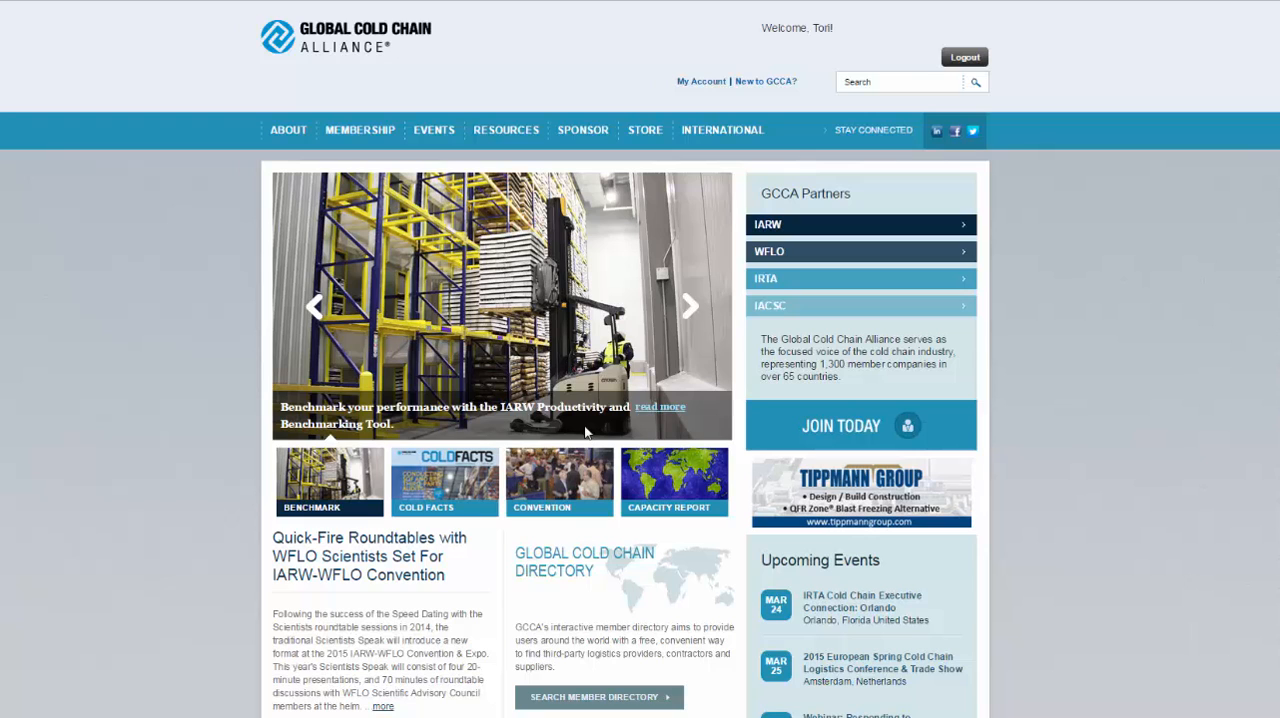
mouse_move(755, 89)
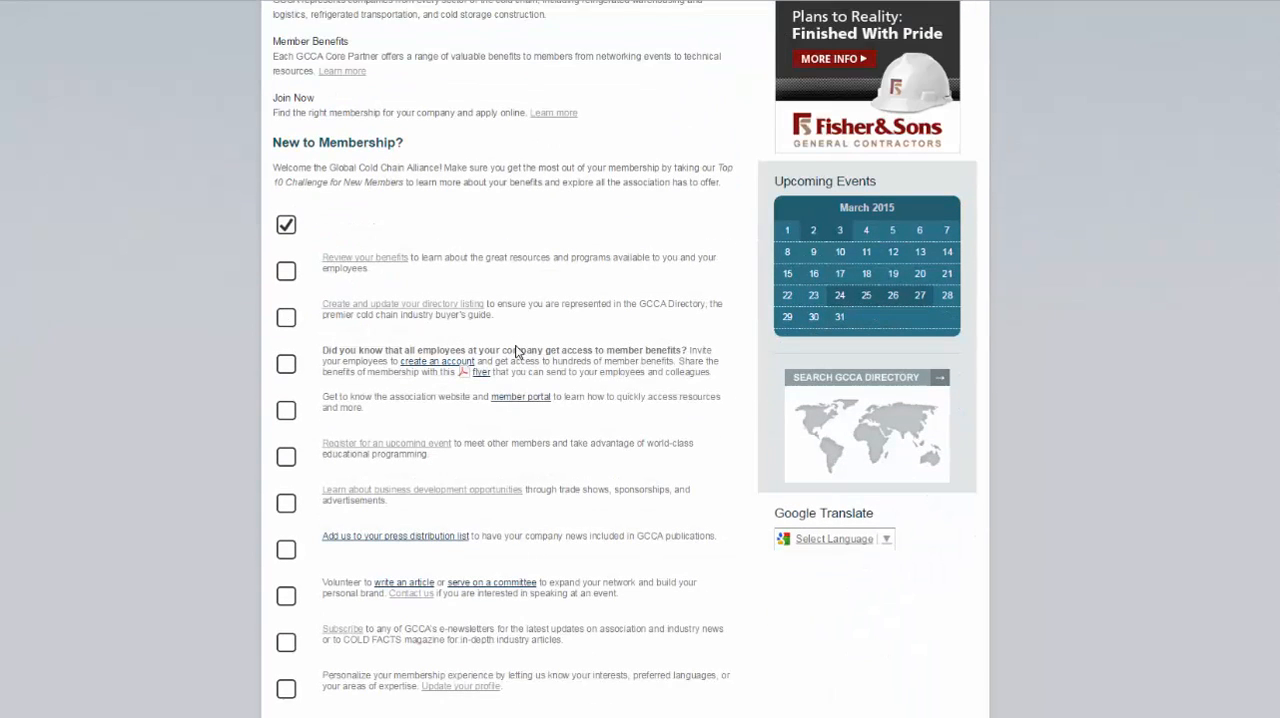
- Scroll back up through the New to GCCA? About Us text and new-member checklist
scroll(up, 3)
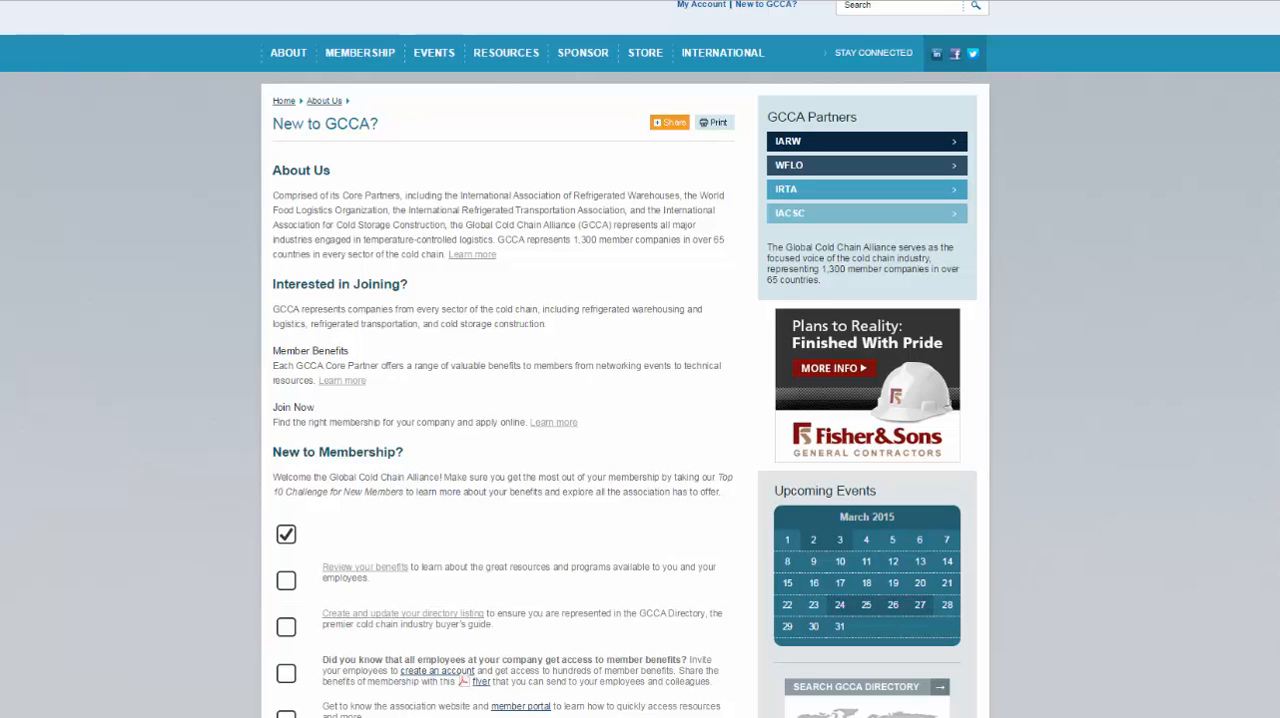
- Return to the GCCA home page, then open the 2015 Events listing
click(359, 129)
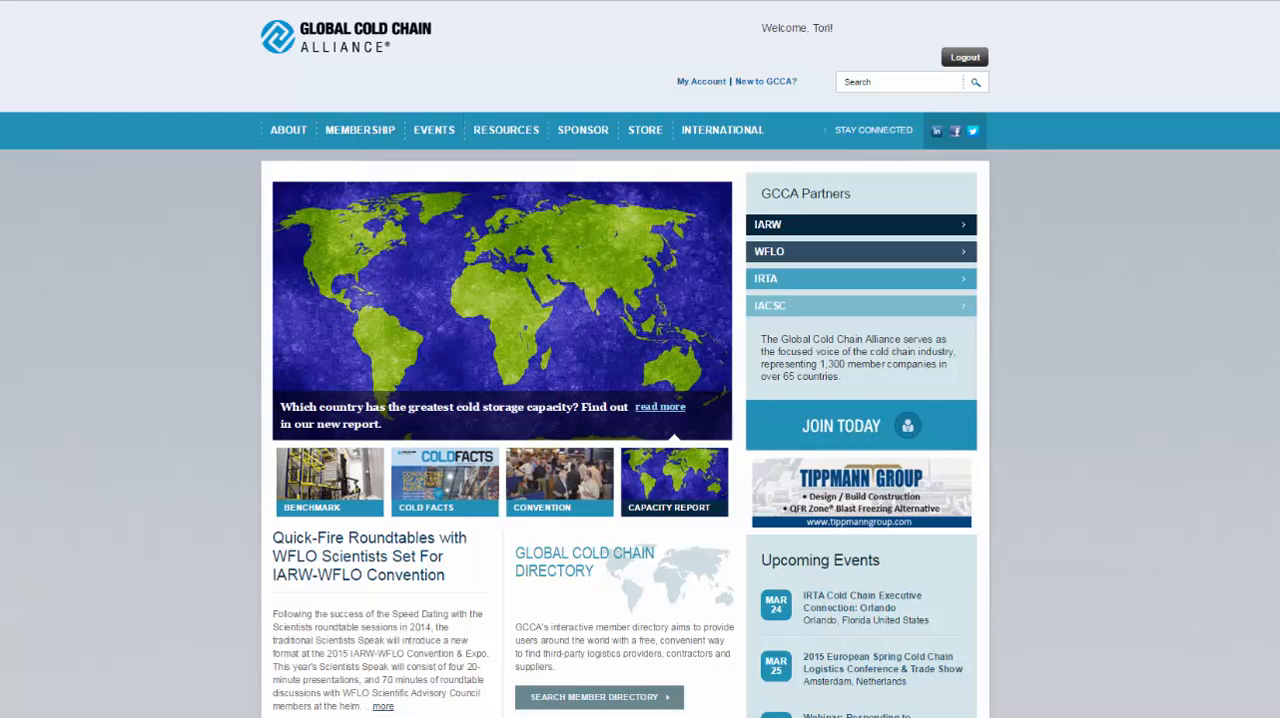
click(506, 130)
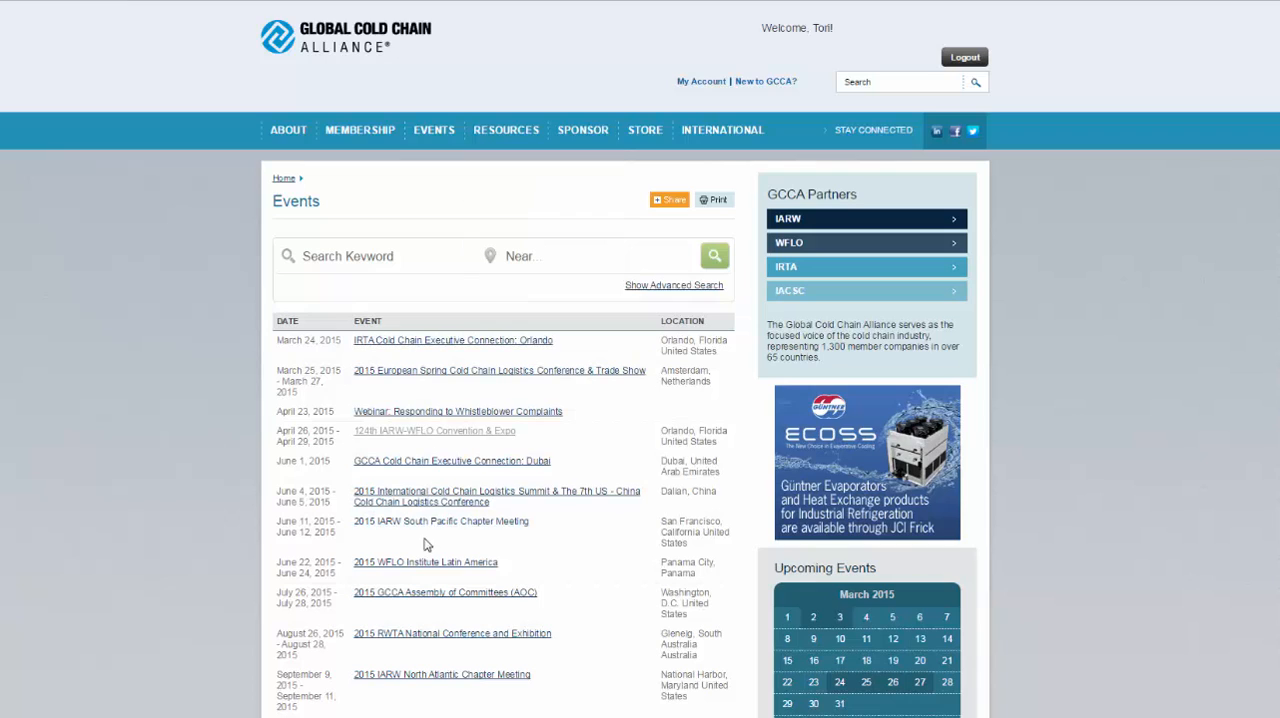
mouse_move(410, 438)
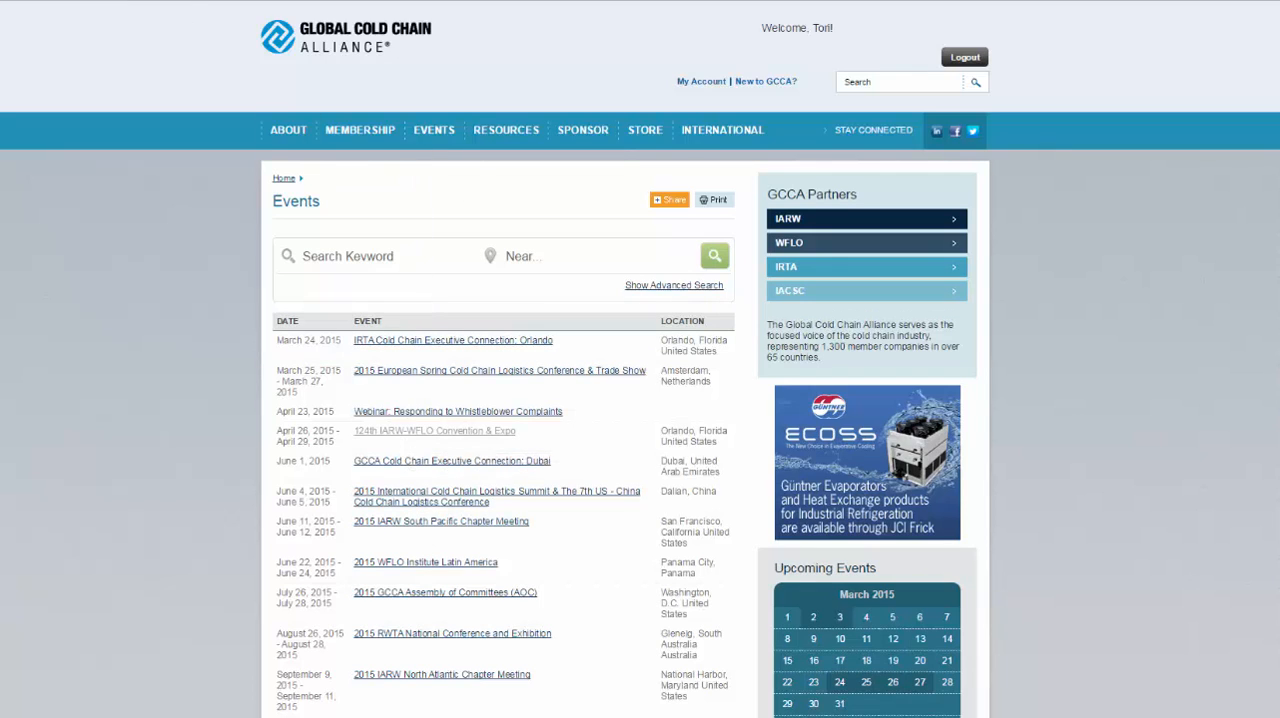
- Browse the Resources sections and land on Download Logos with its logo license agreement
click(506, 130)
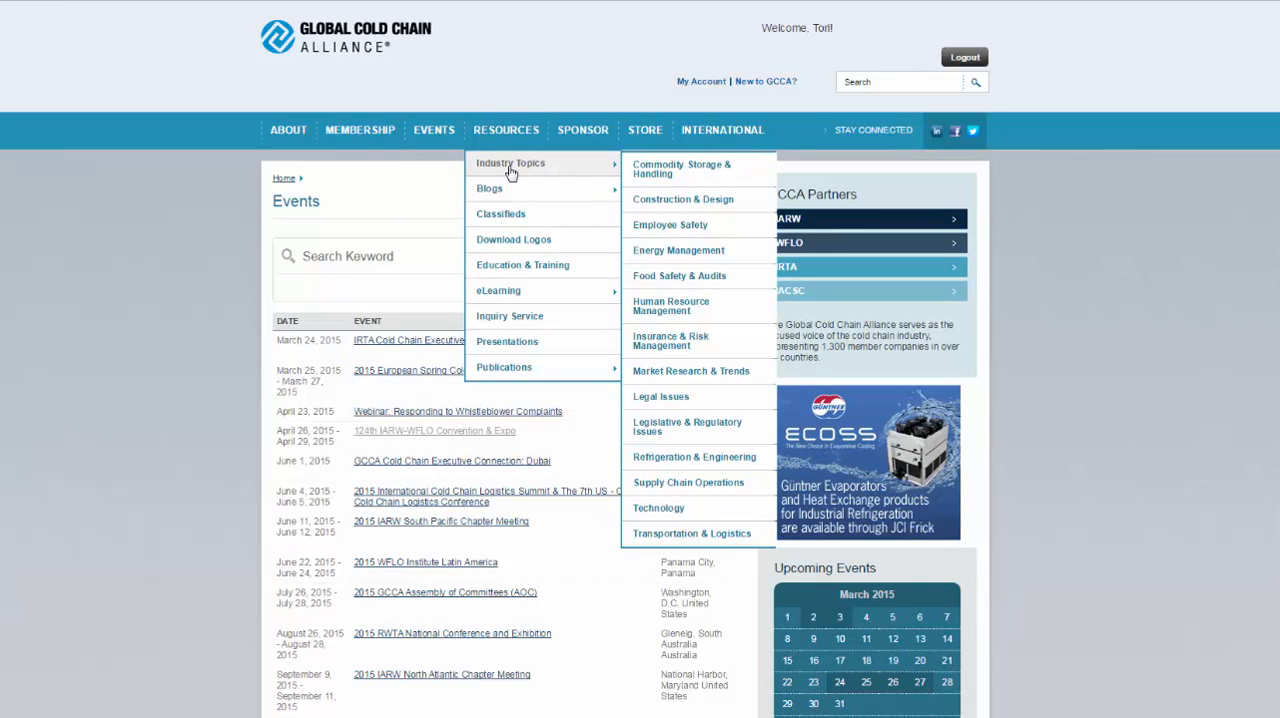
mouse_move(489, 188)
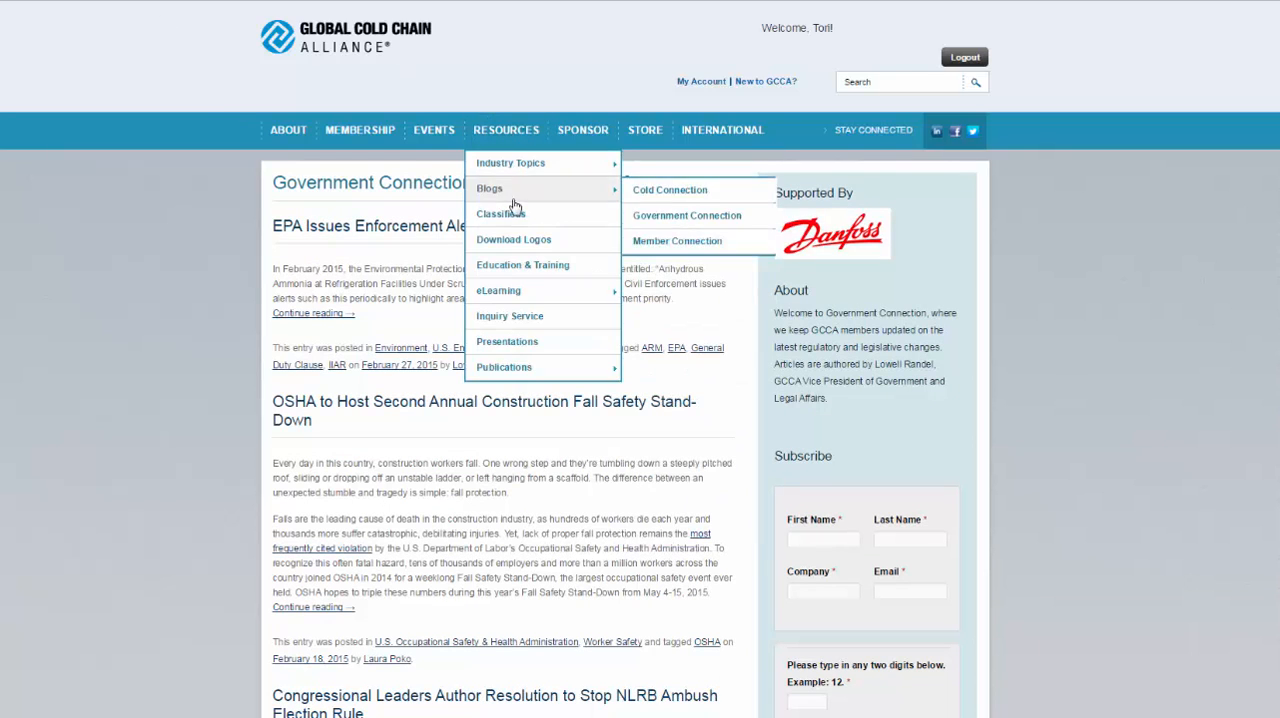
click(500, 213)
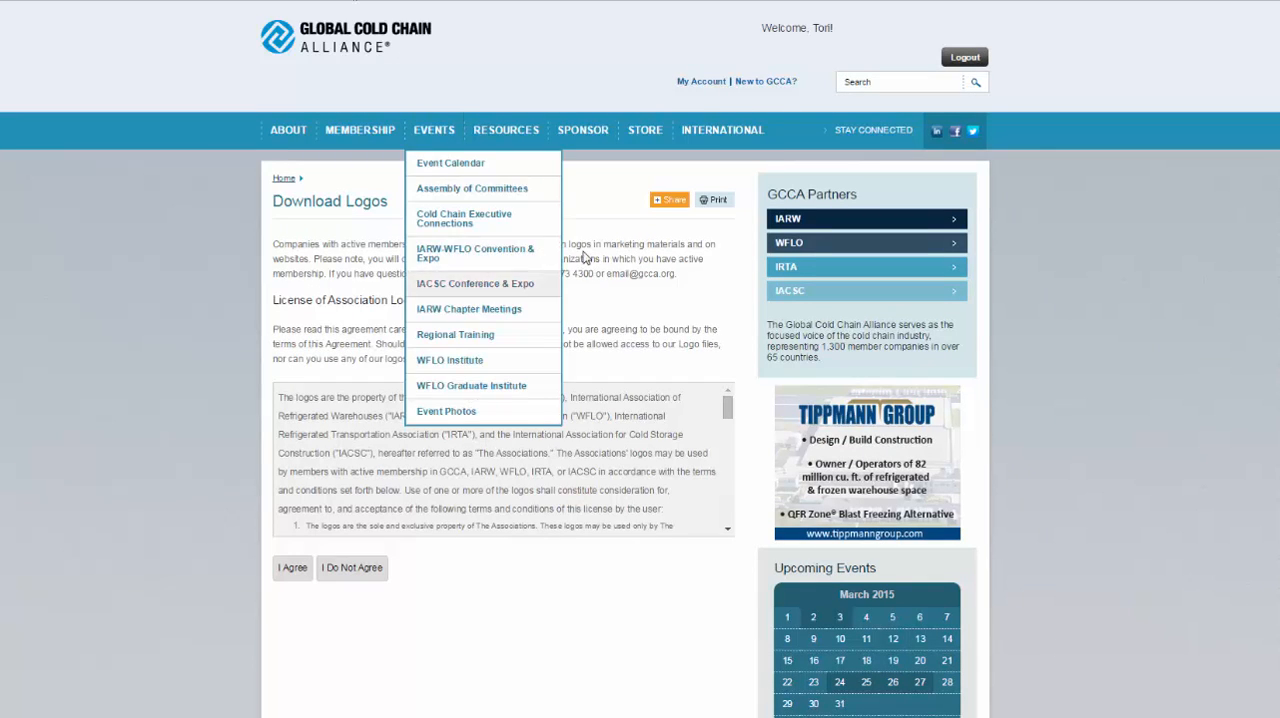
mouse_move(585, 248)
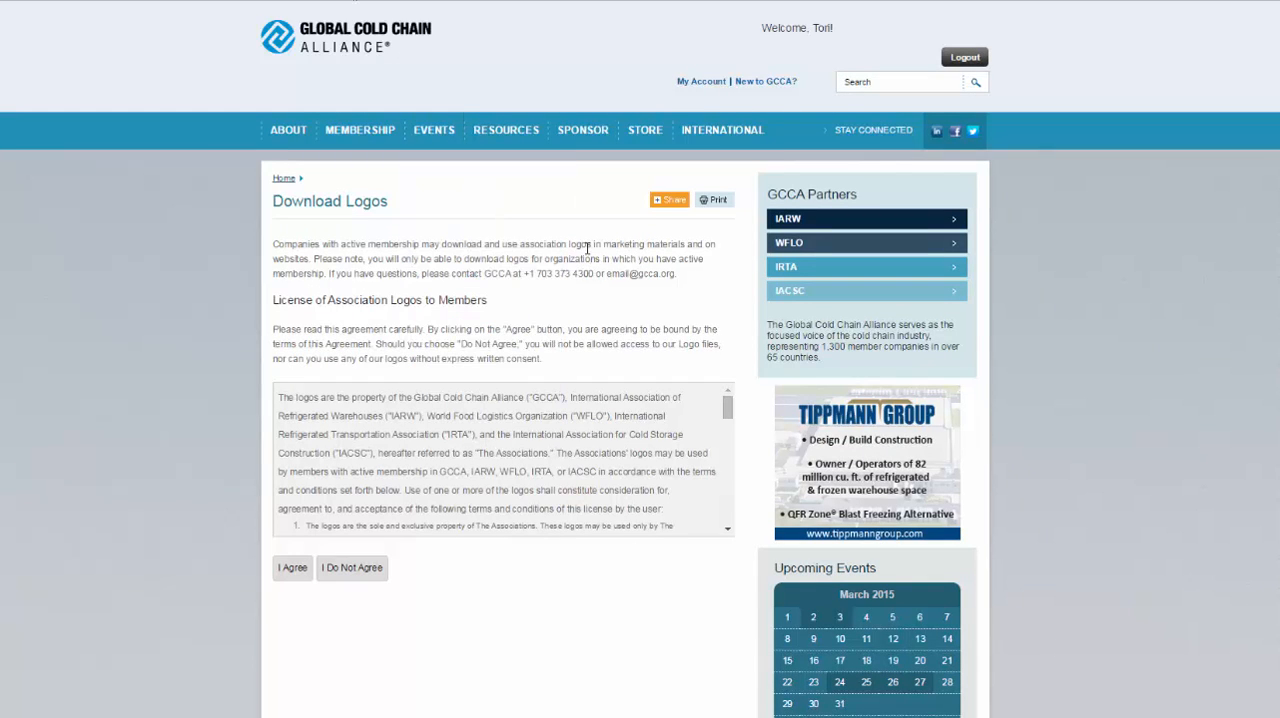
mouse_move(583, 243)
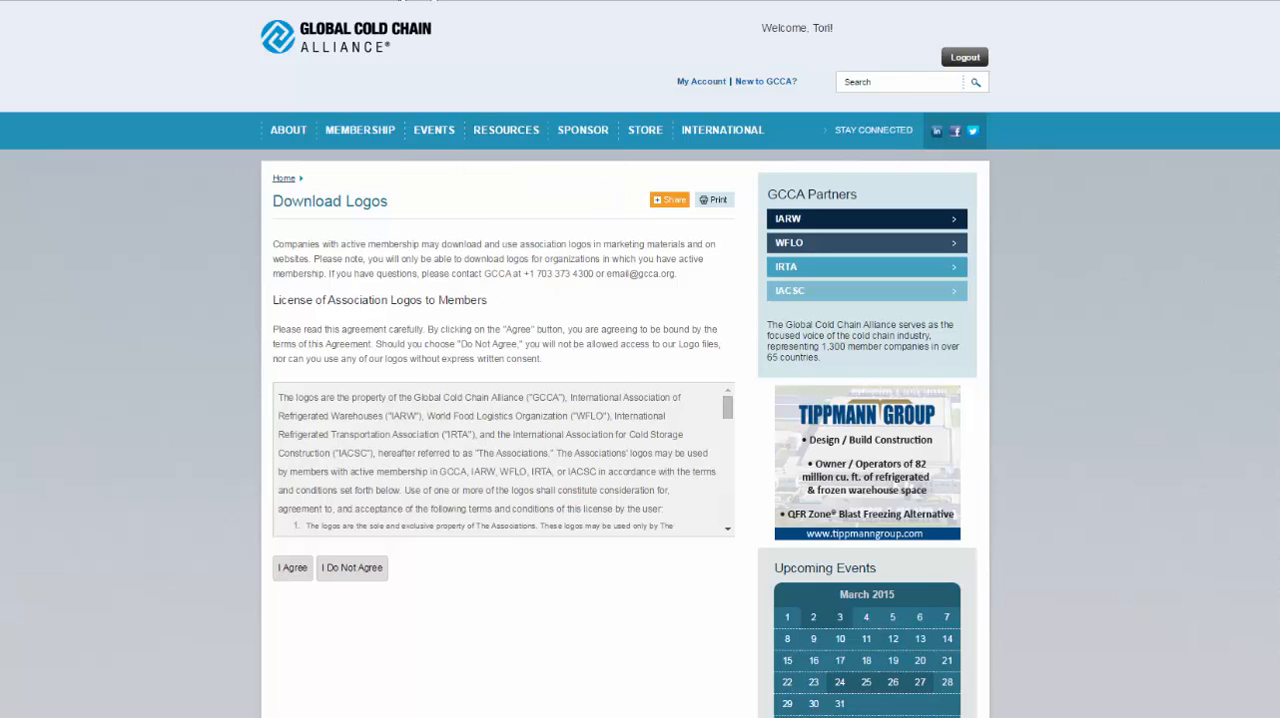
- Visit the GCCA Online Learning page, then the Inquiry Service page with recent inquiries
click(506, 130)
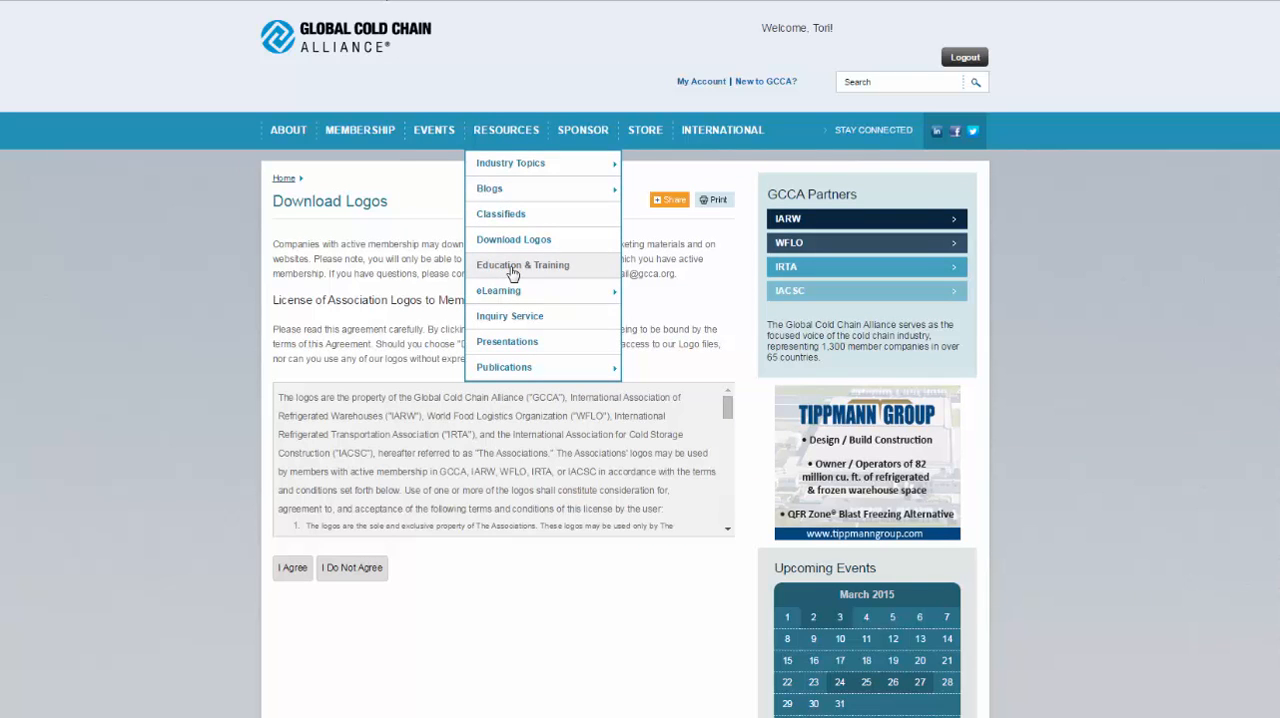
mouse_move(510, 162)
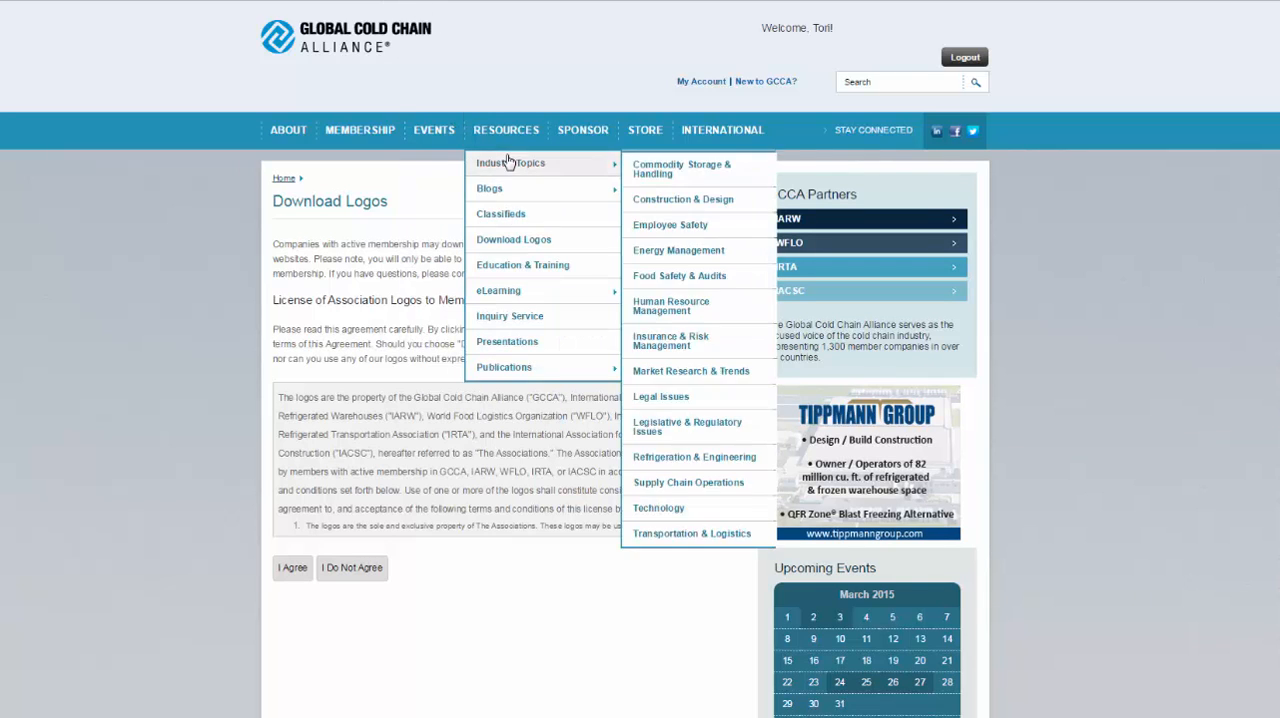
mouse_move(498, 290)
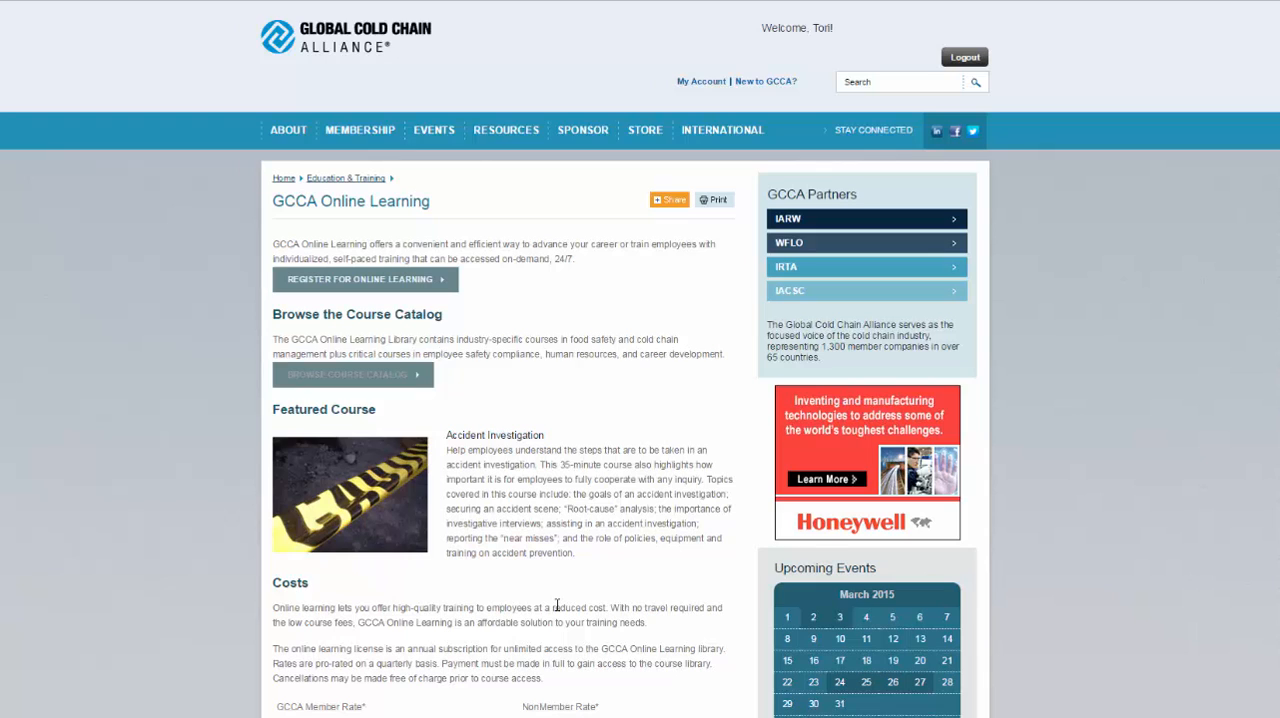
click(506, 130)
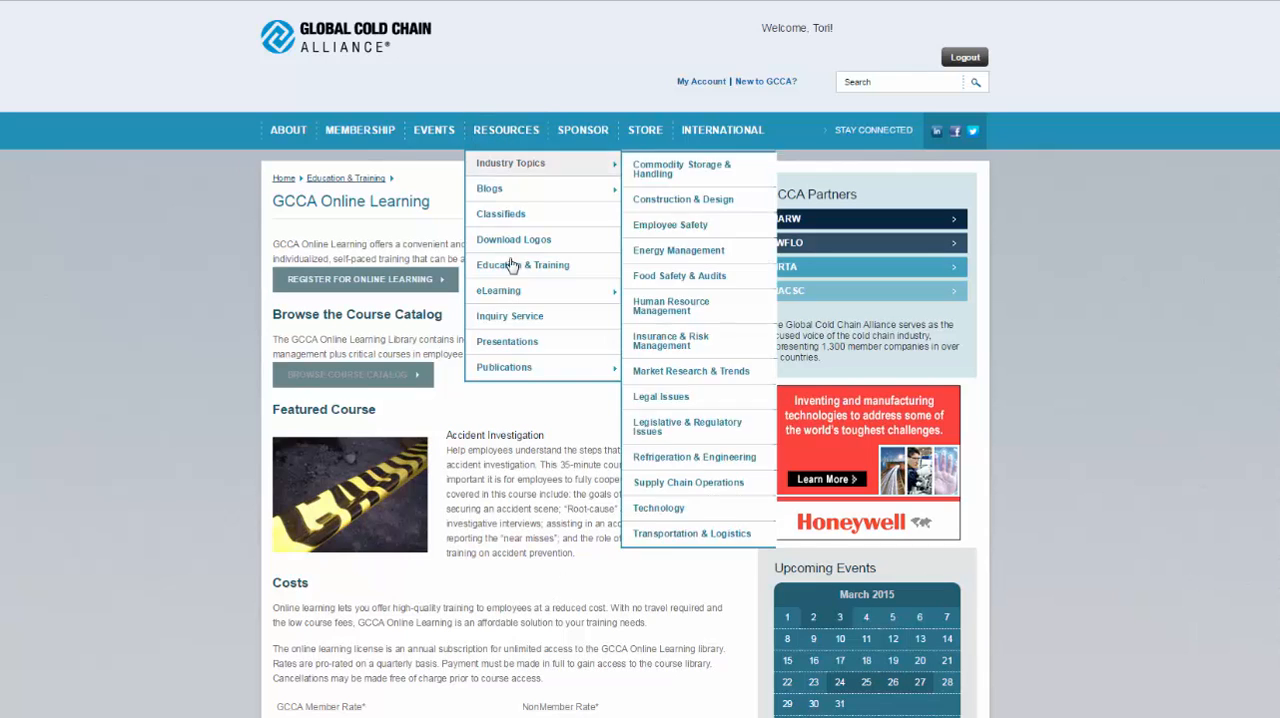
mouse_move(510, 316)
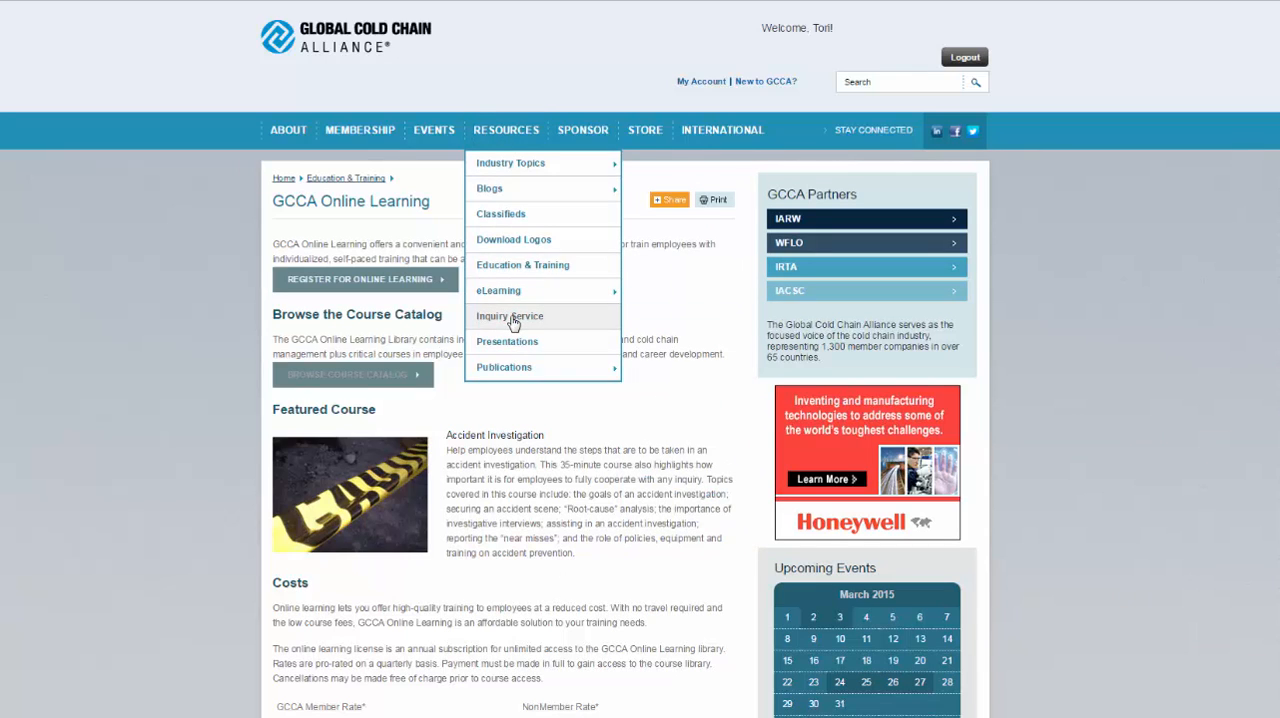
click(510, 316)
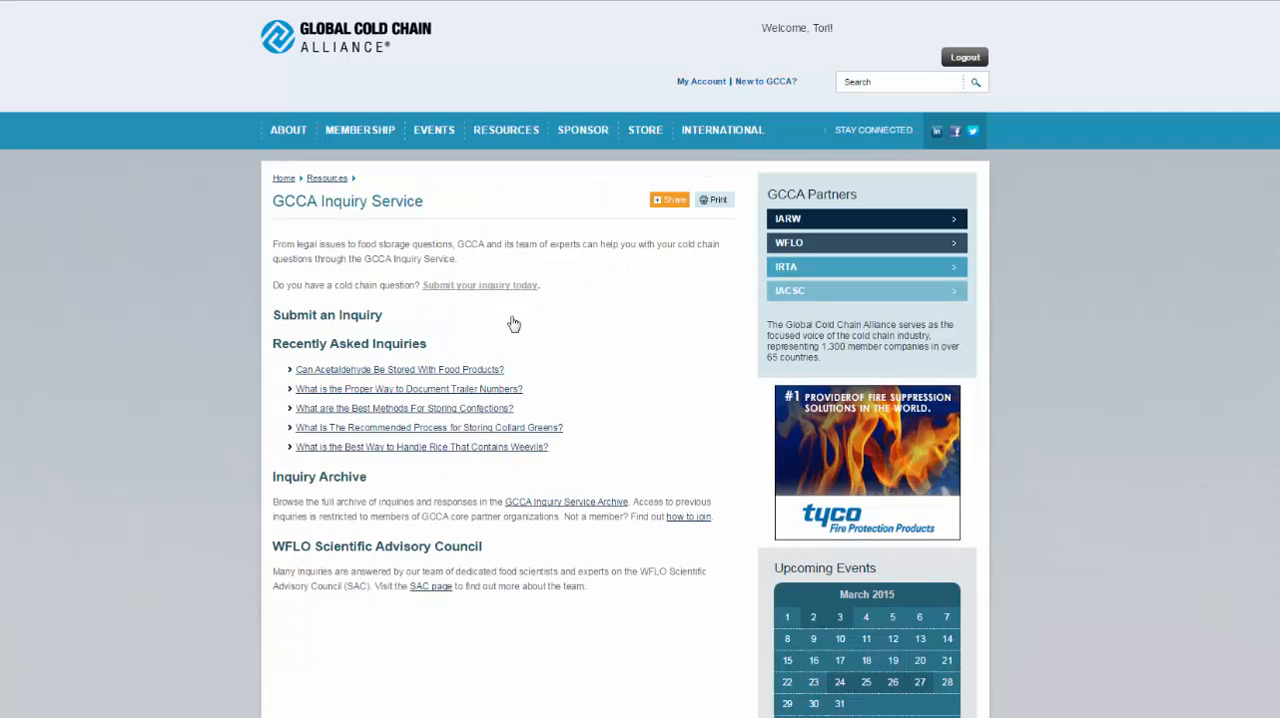
click(506, 130)
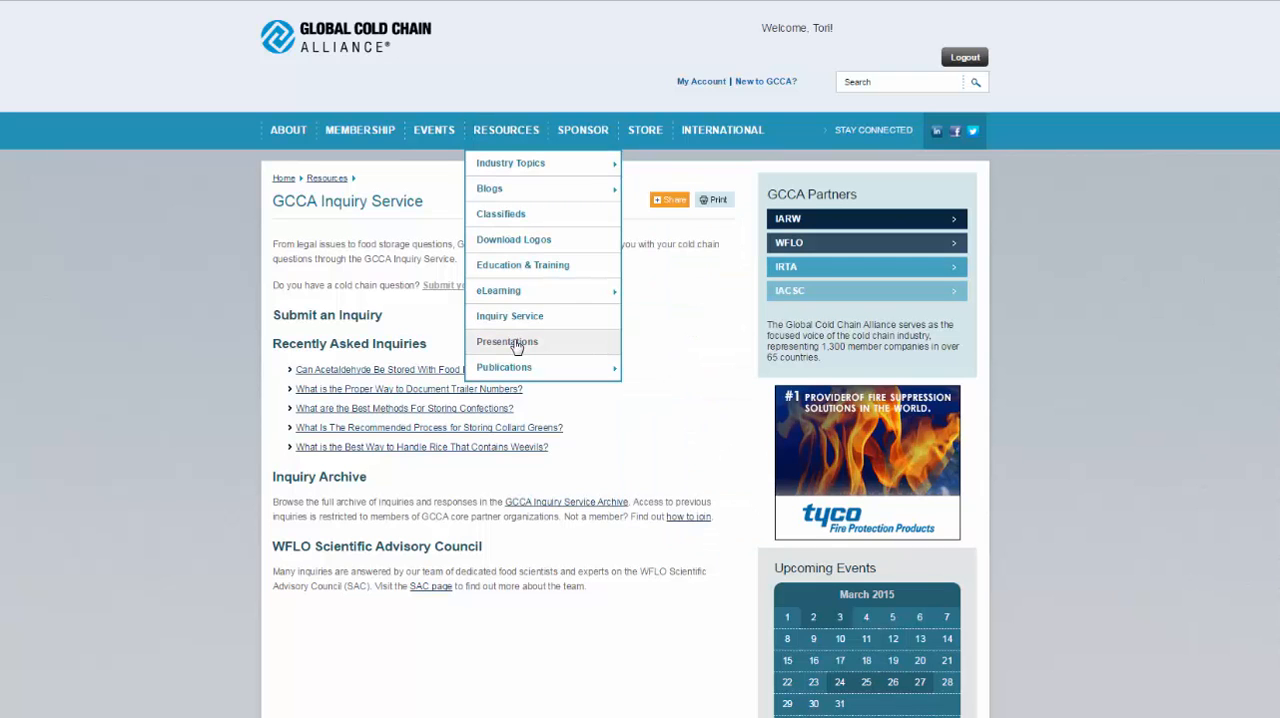
- View Presentations from Past Events, then the January–February 2015 COLD FACTS issue
click(507, 341)
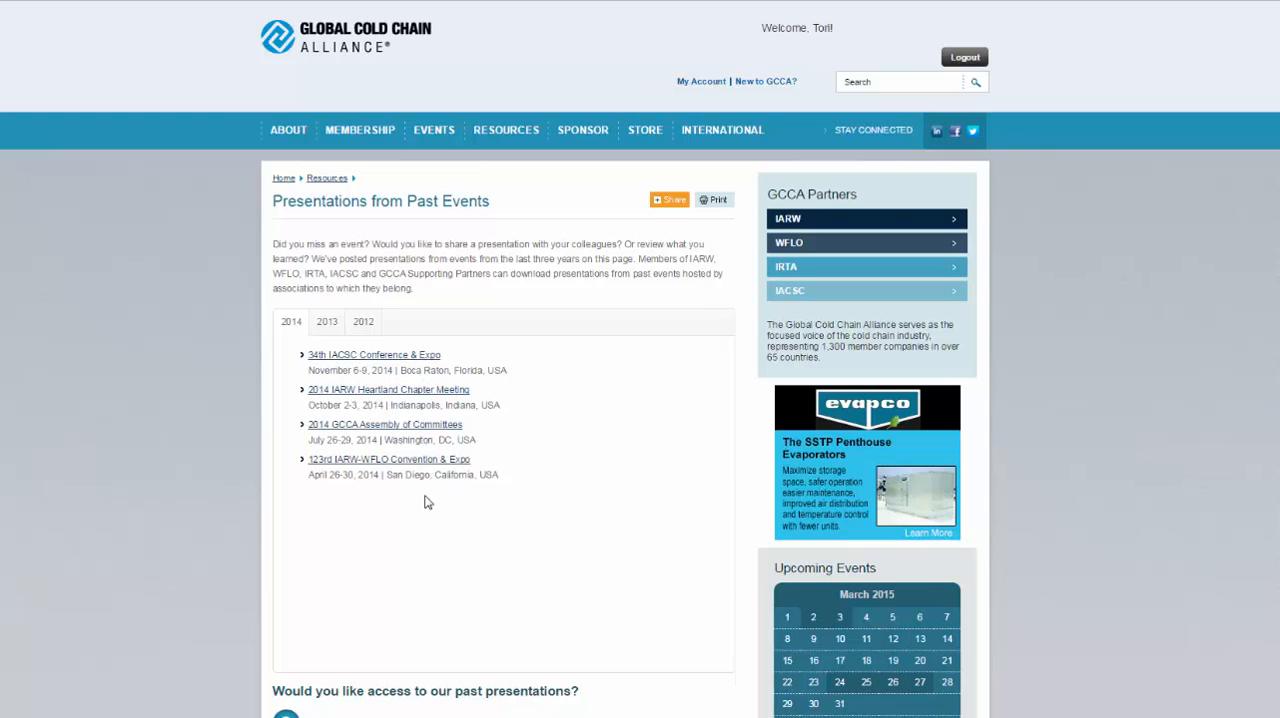
click(506, 129)
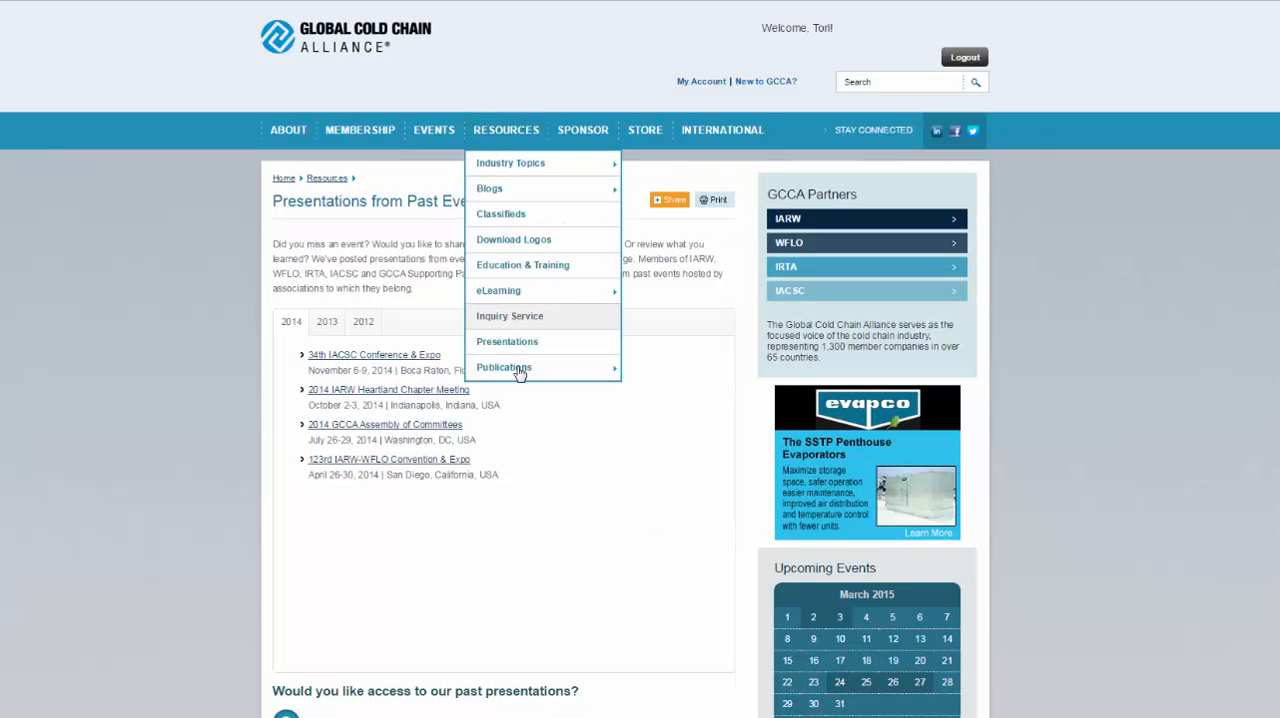
mouse_move(498, 290)
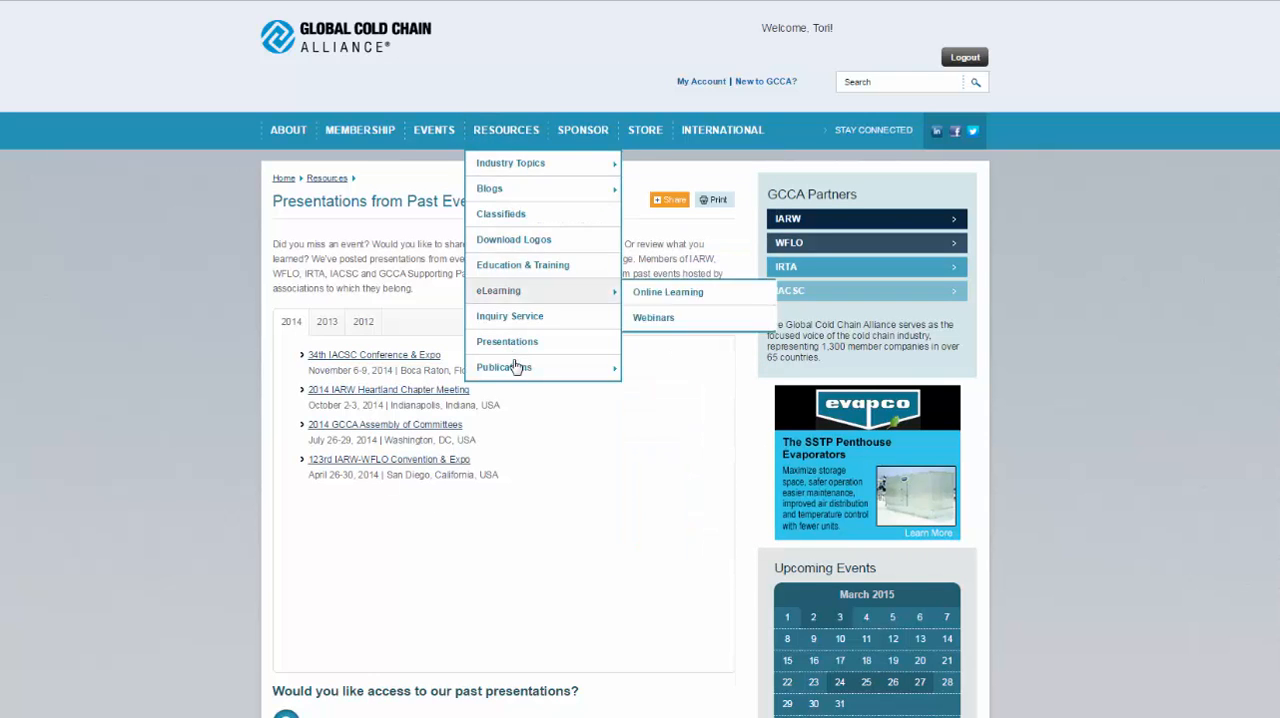
mouse_move(504, 367)
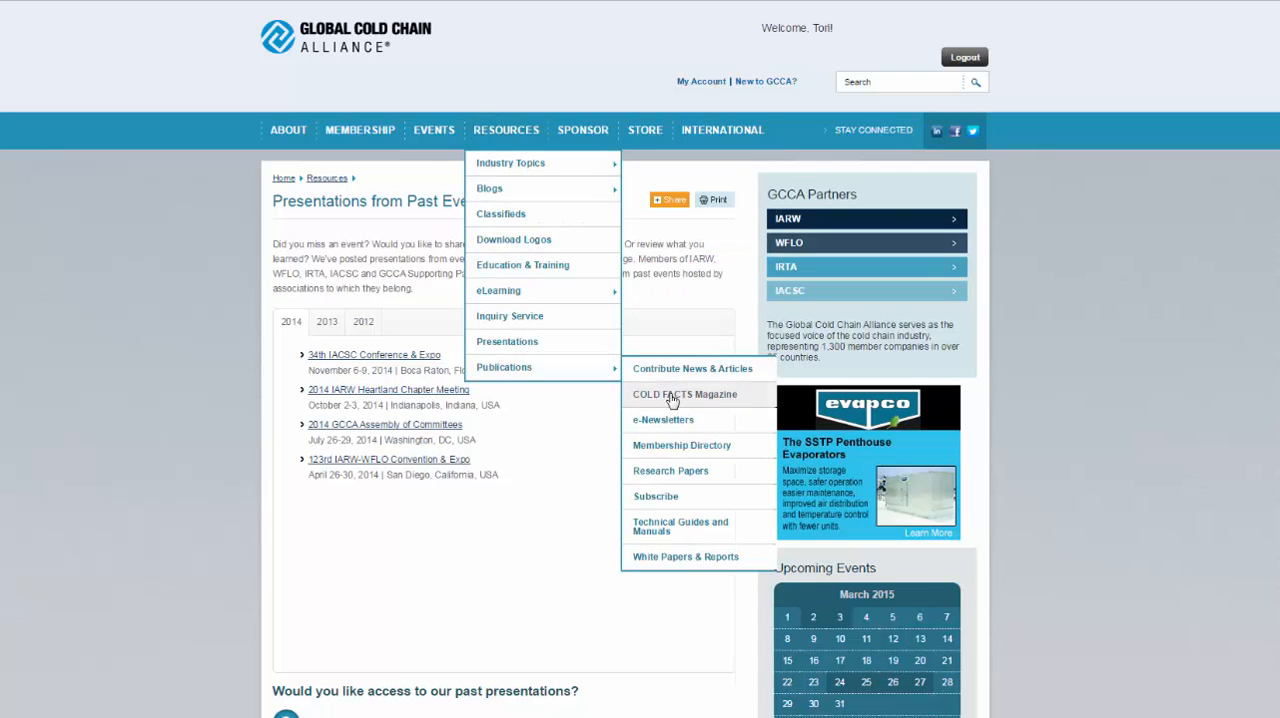
click(684, 394)
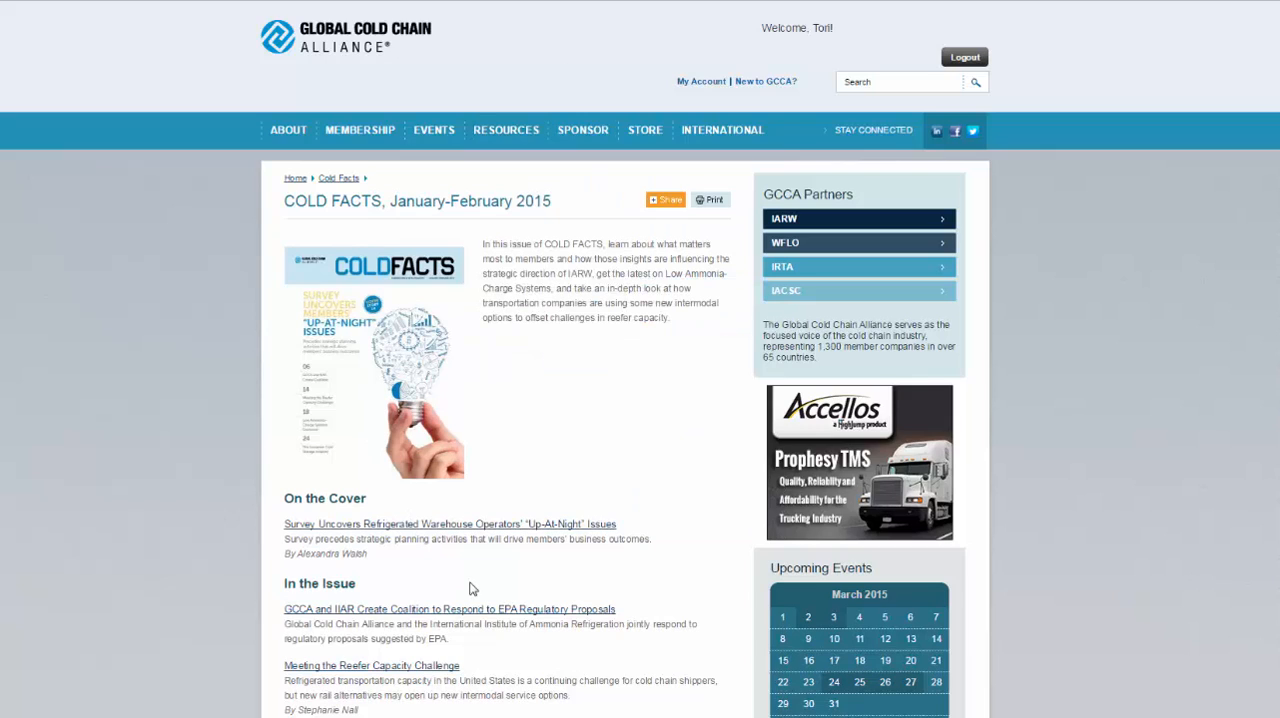
mouse_move(473, 592)
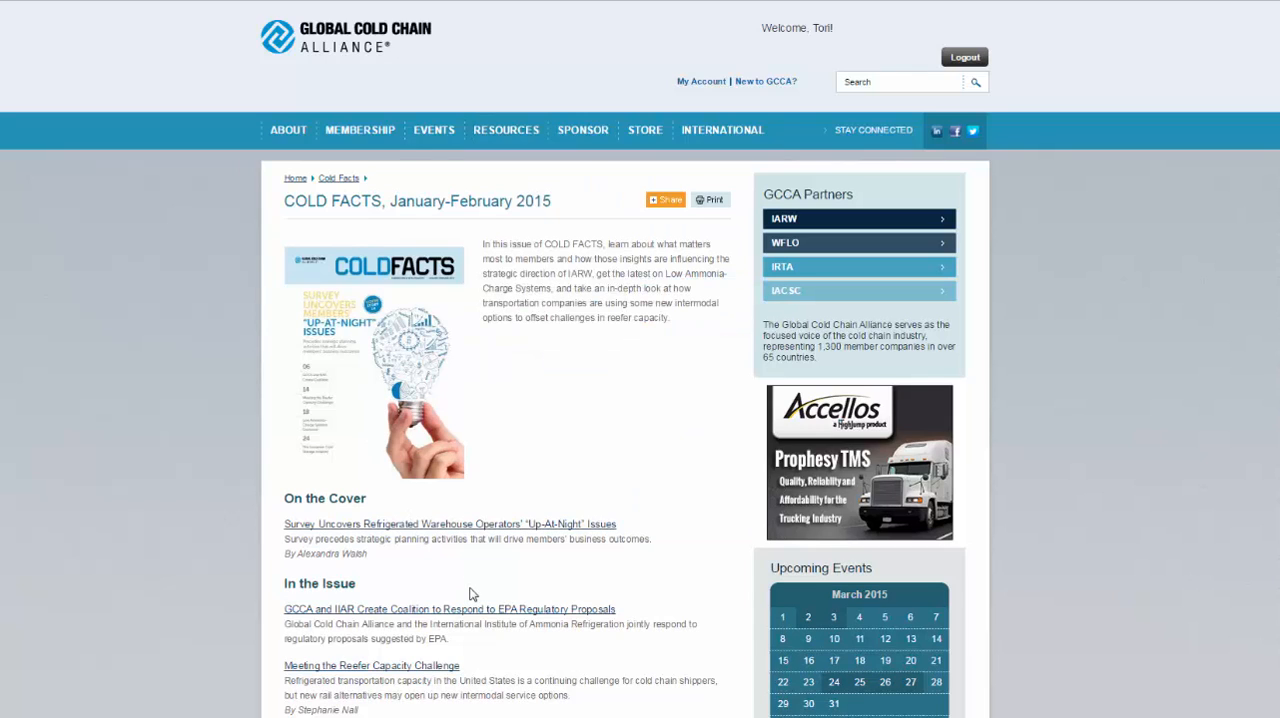
click(506, 130)
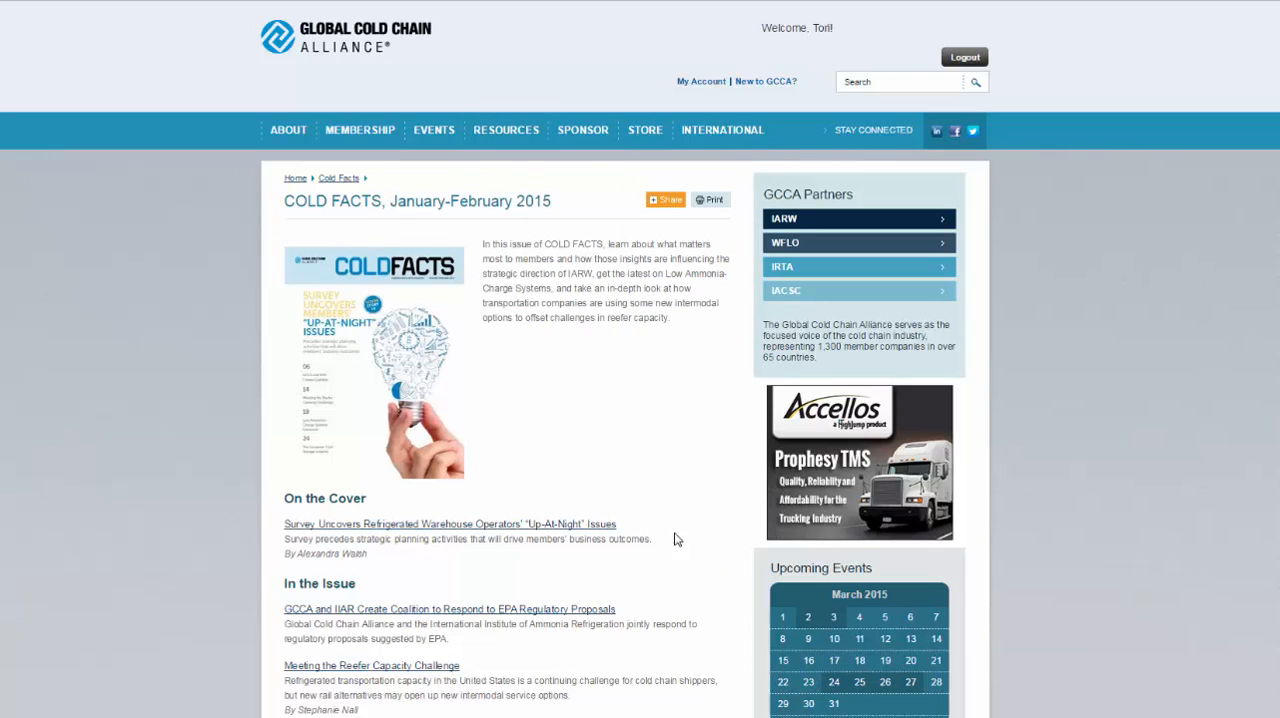
- Go through Resources > Publications to the subscription request form
click(506, 129)
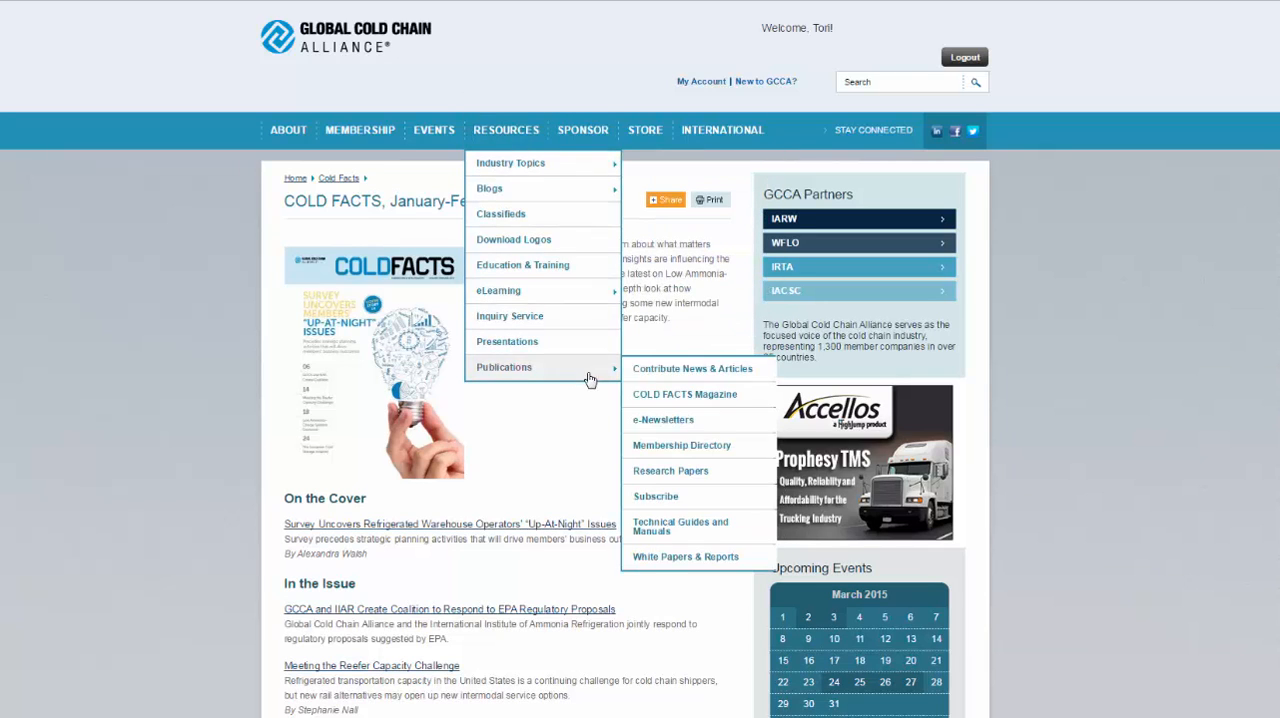
mouse_move(657, 558)
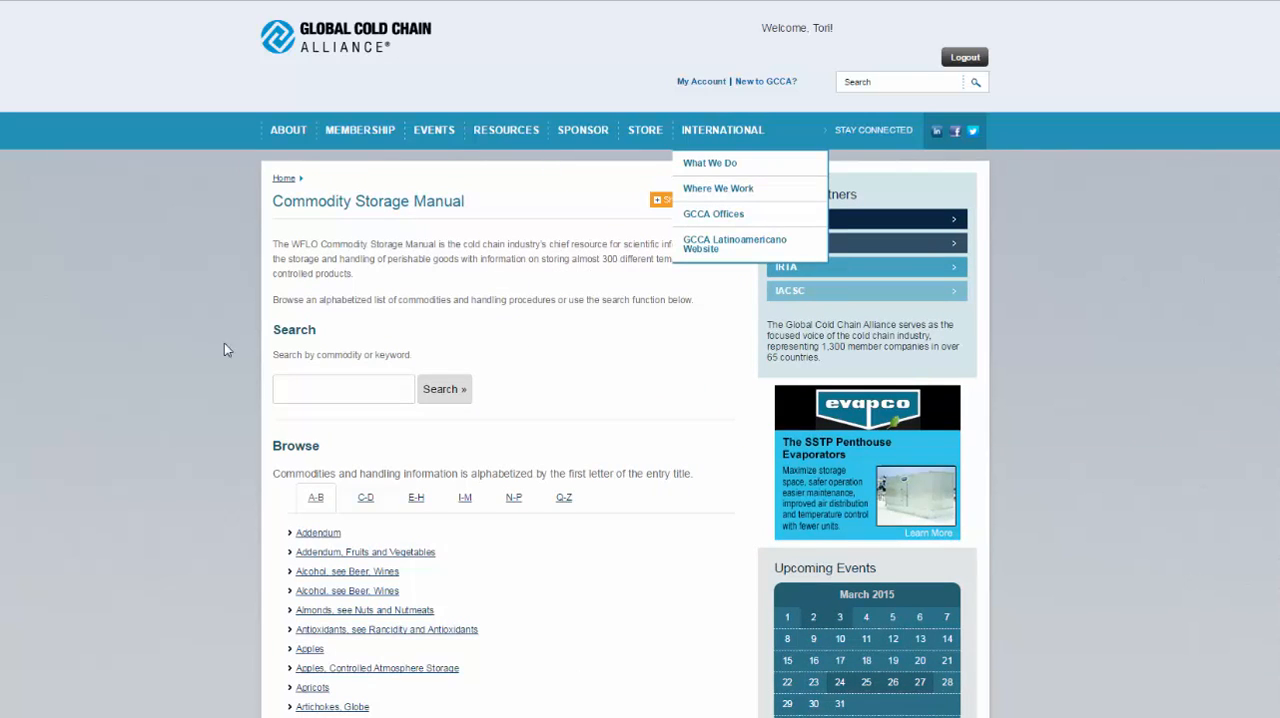
mouse_move(197, 351)
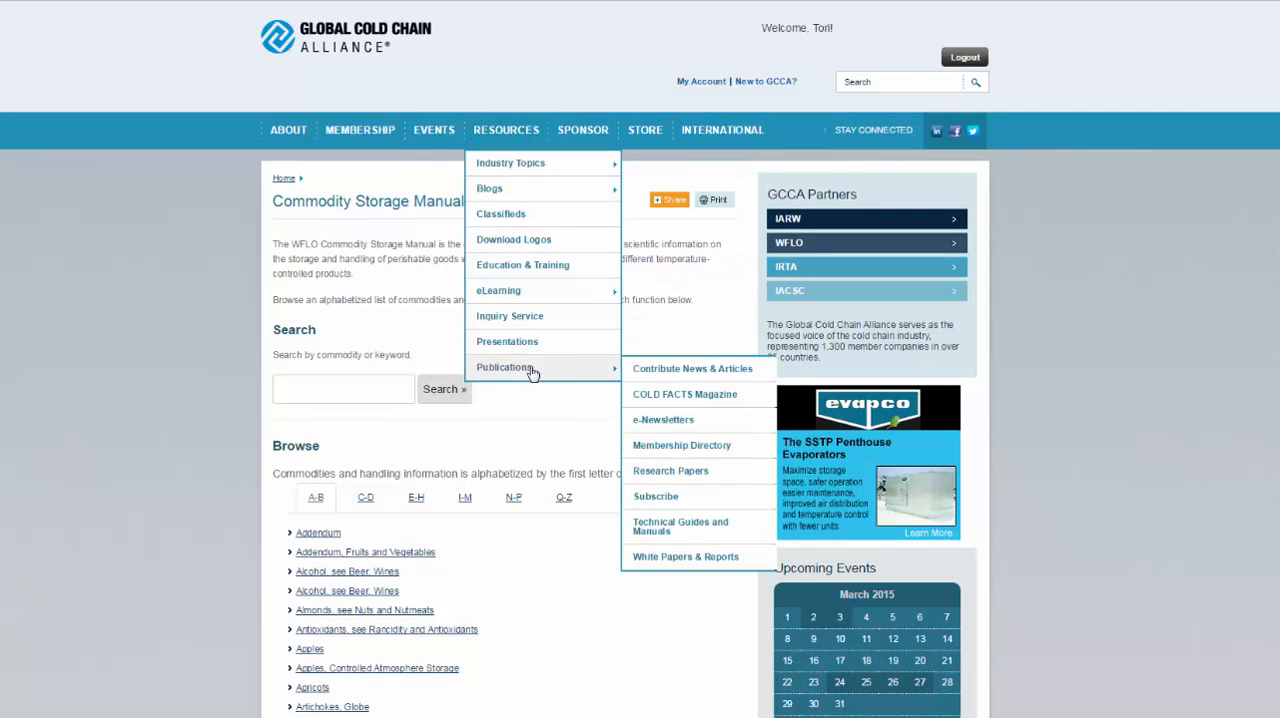
mouse_move(655, 496)
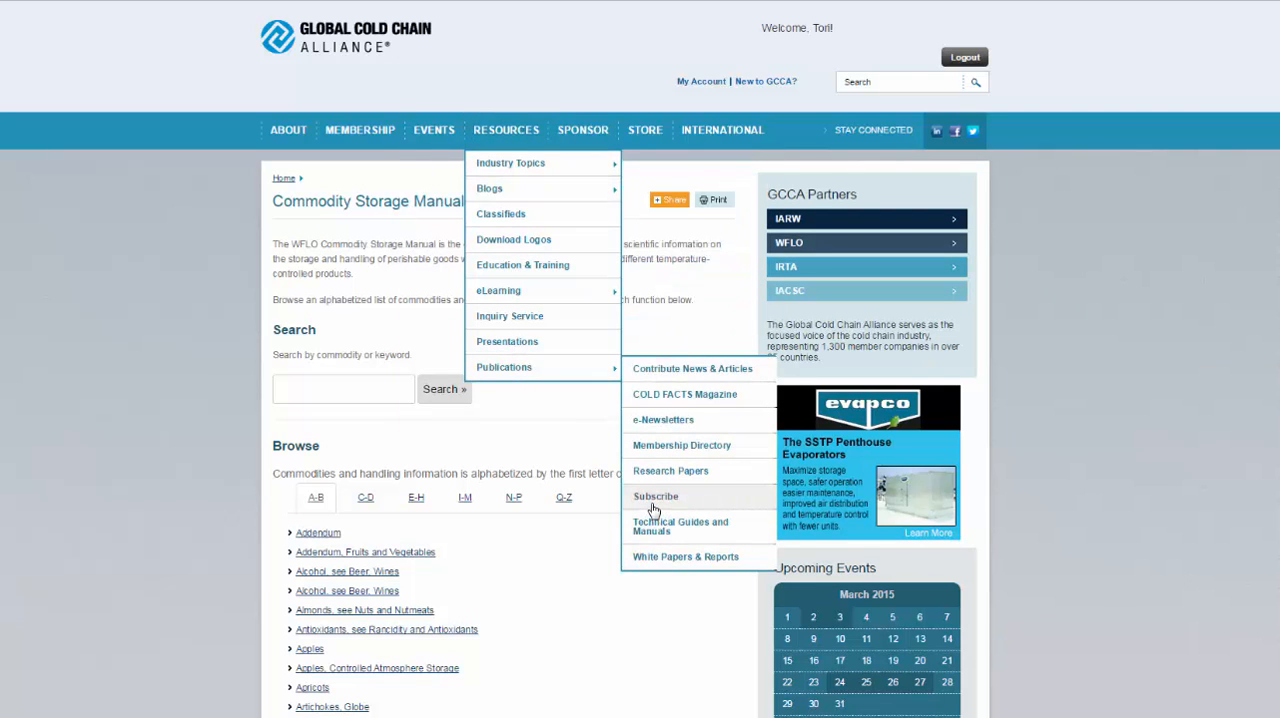
click(655, 496)
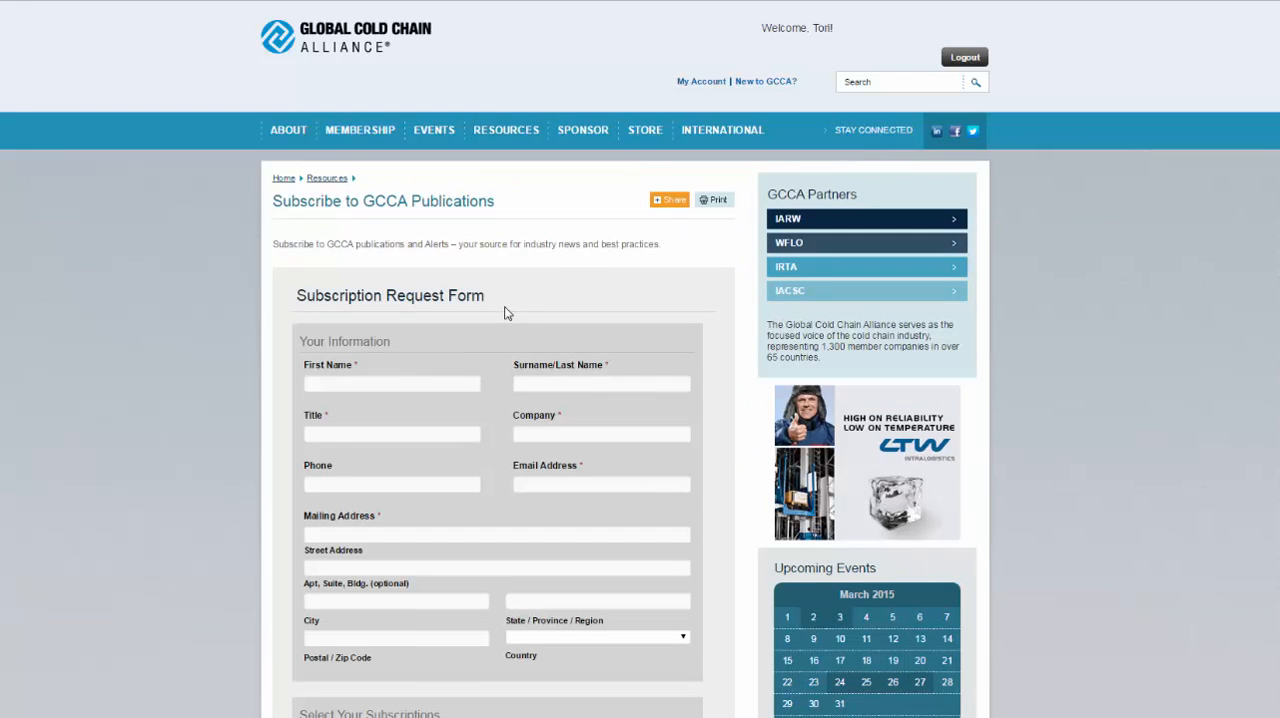
mouse_move(572, 217)
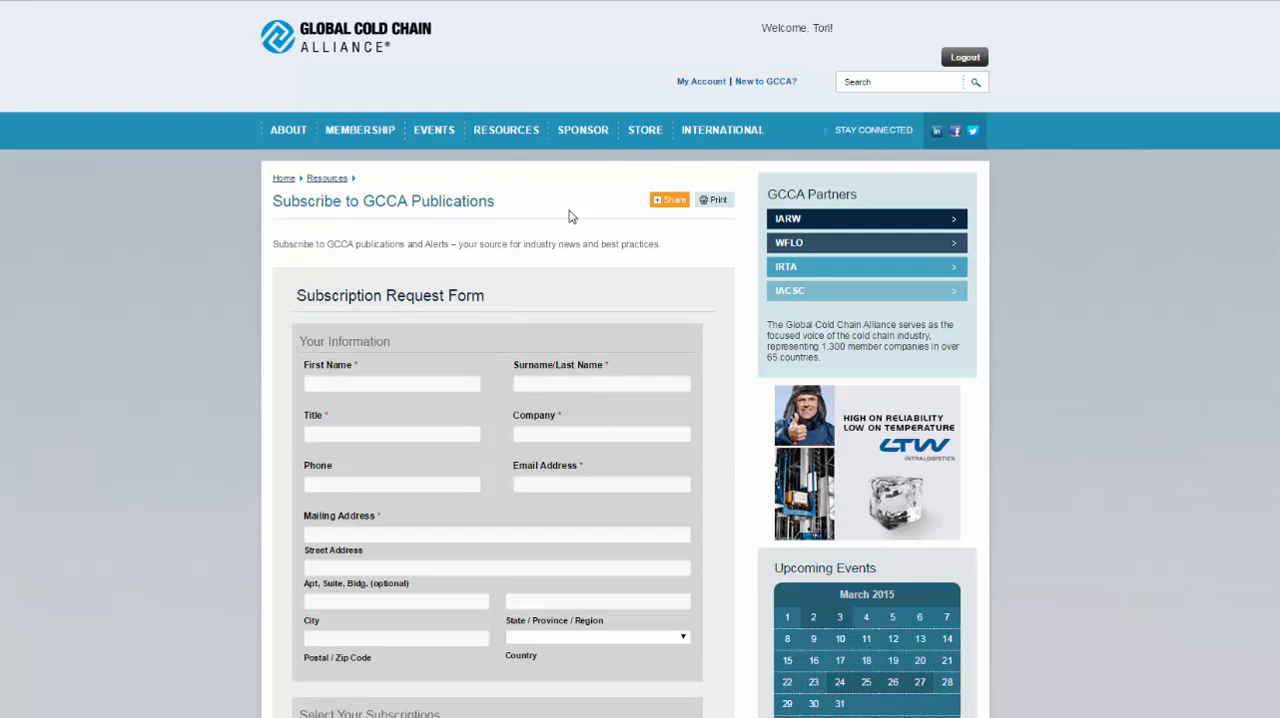
mouse_move(583, 130)
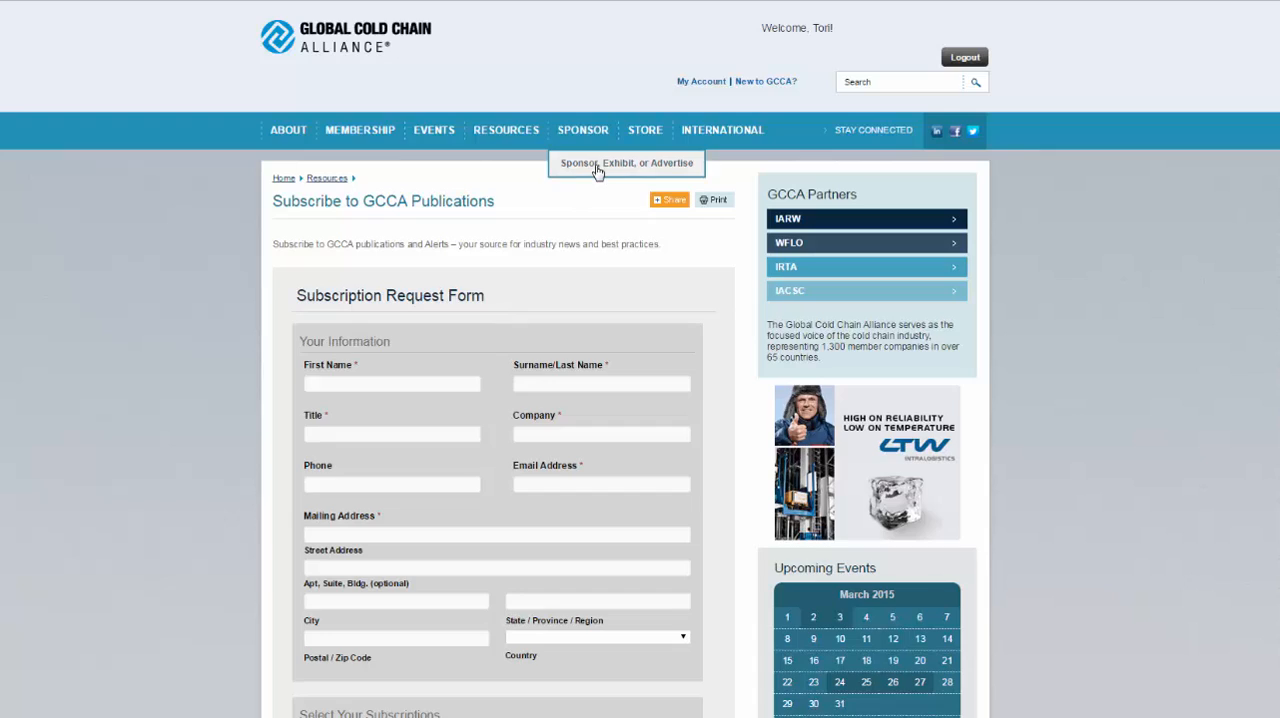
- Visit Sponsor, Exhibit, or Advertise and Where We Work, then GCCA's GlobalColdChain Twitter
click(626, 163)
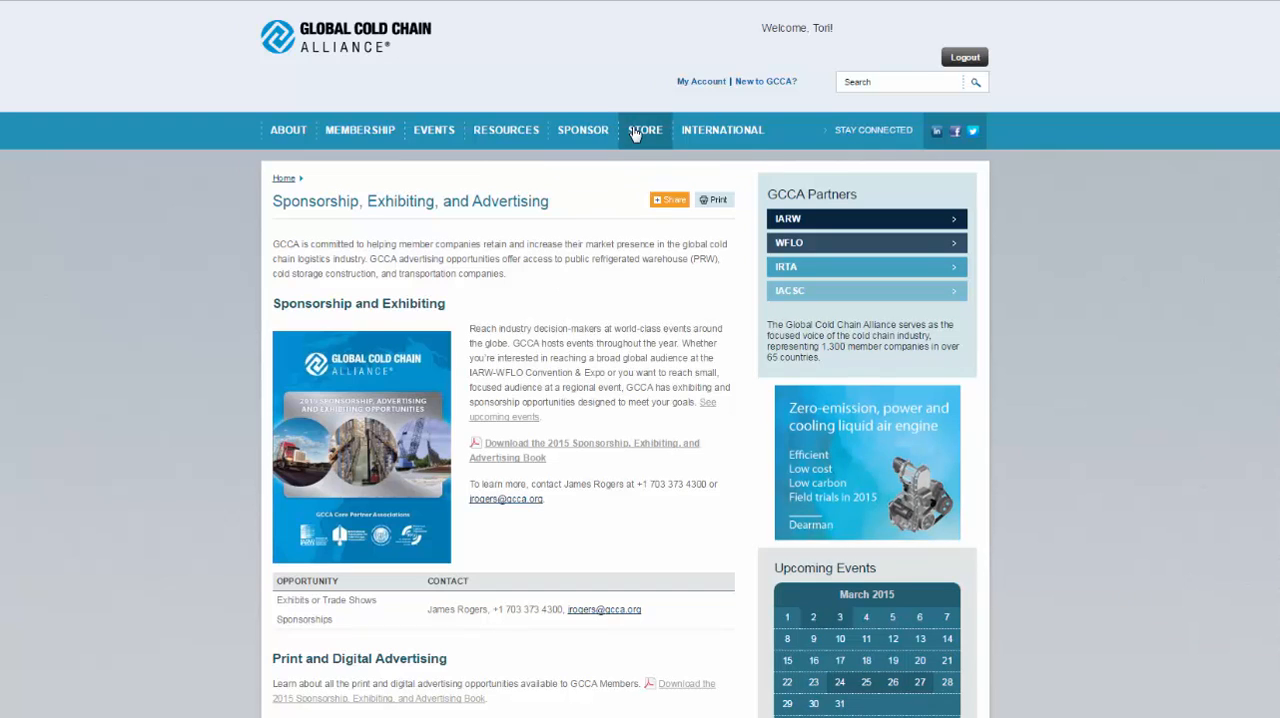
click(645, 130)
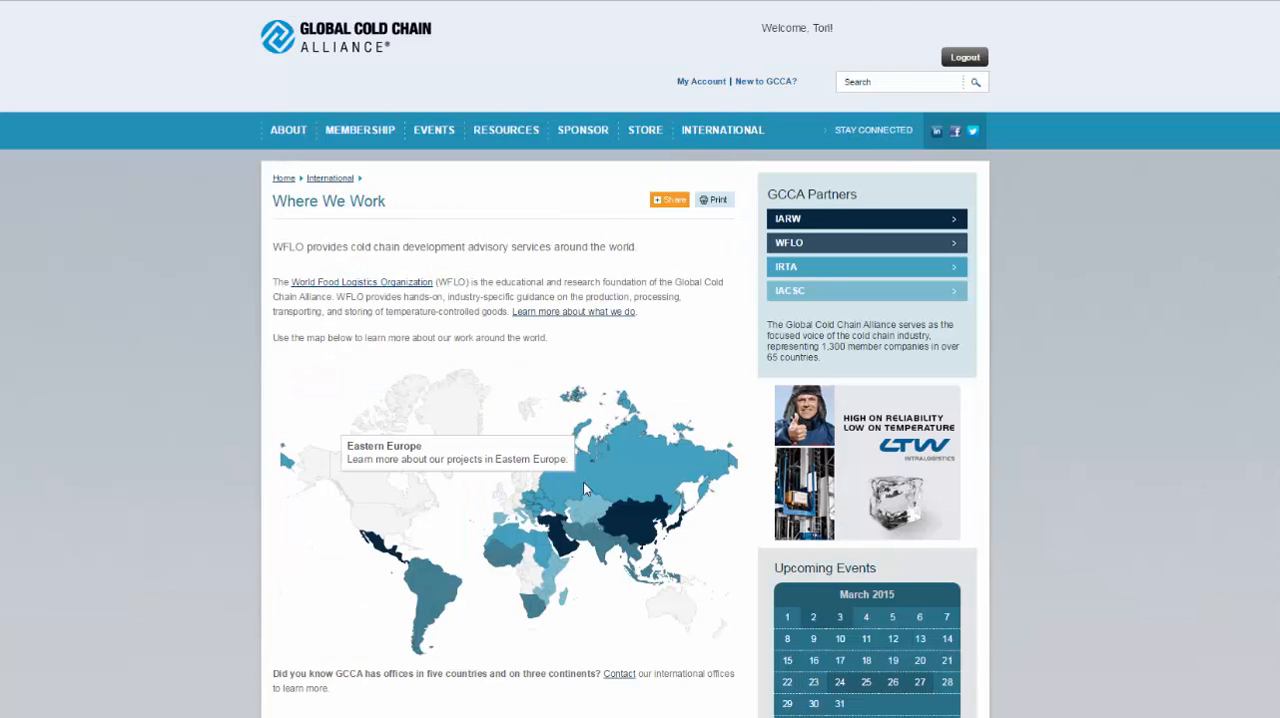
mouse_move(442, 573)
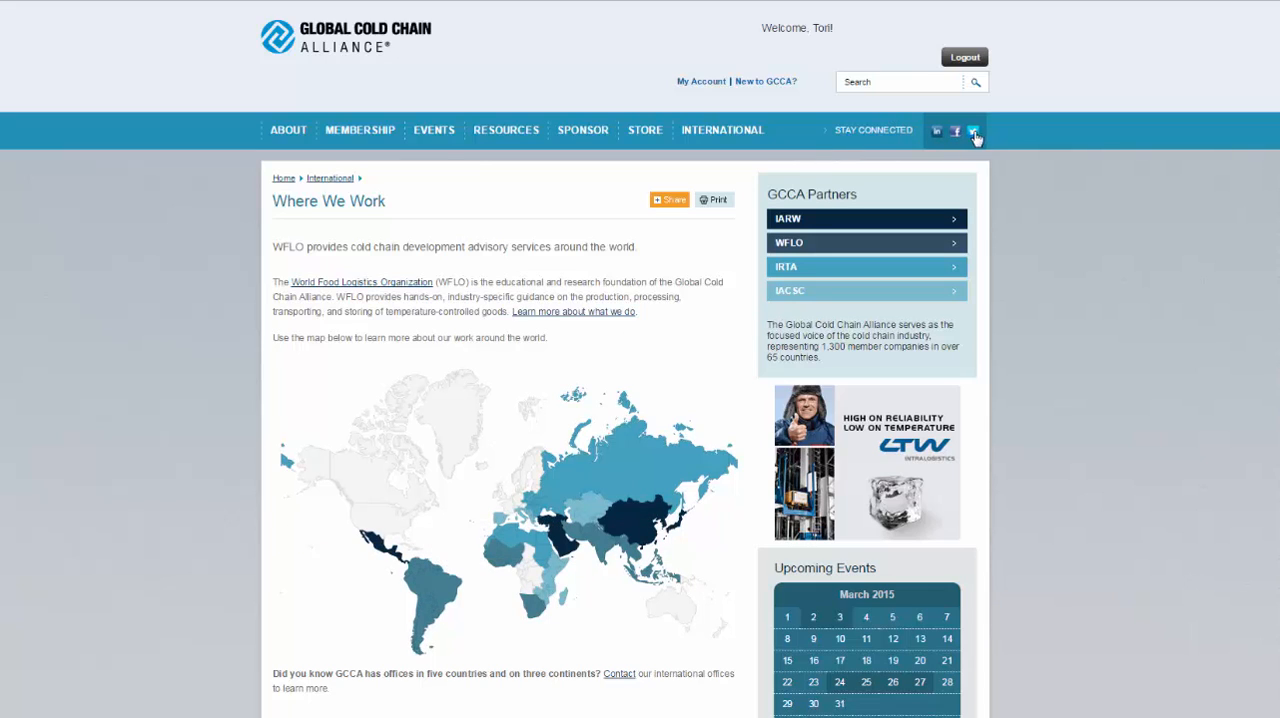
click(975, 131)
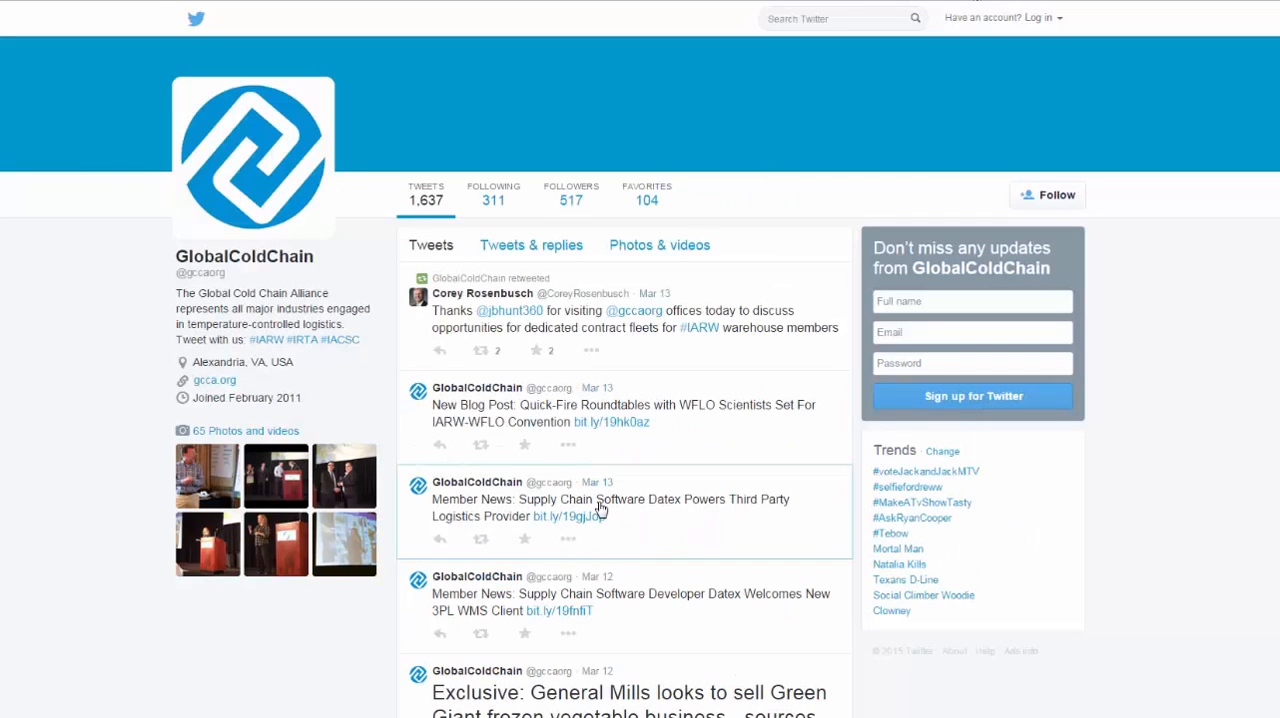